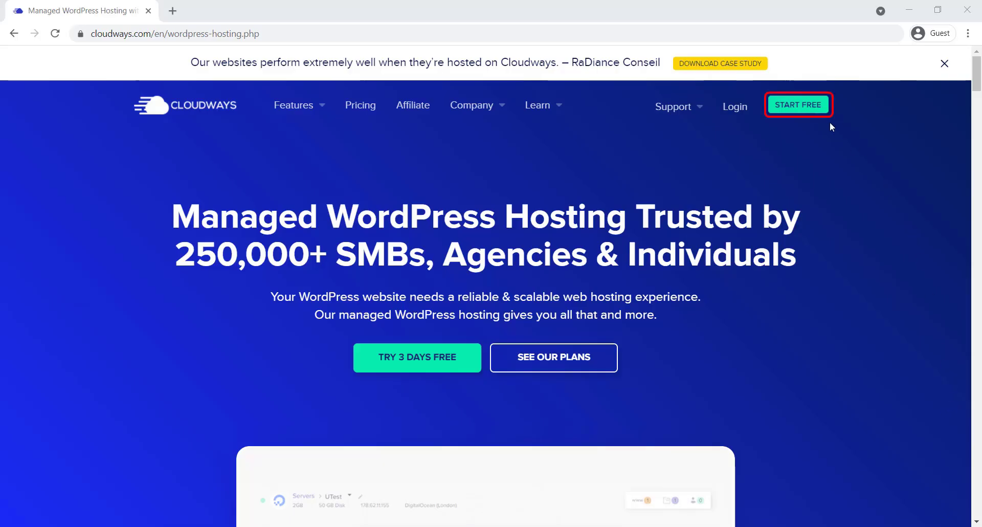
Open the free Cloudways sign-up form from the START FREE button
left_click(797, 104)
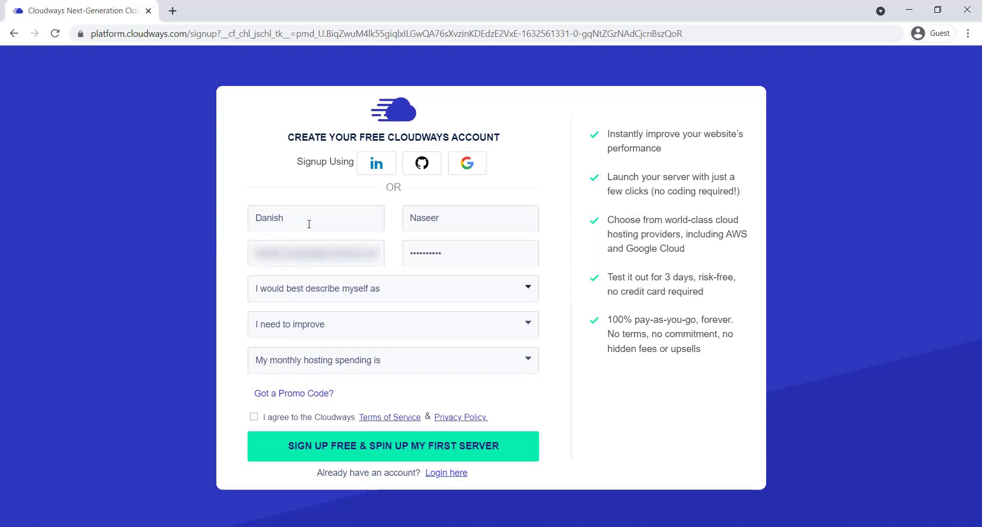
Answer Ecommerce, Website Performance/Speed and $0 - $50, accept the terms, and sign up
left_click(392, 287)
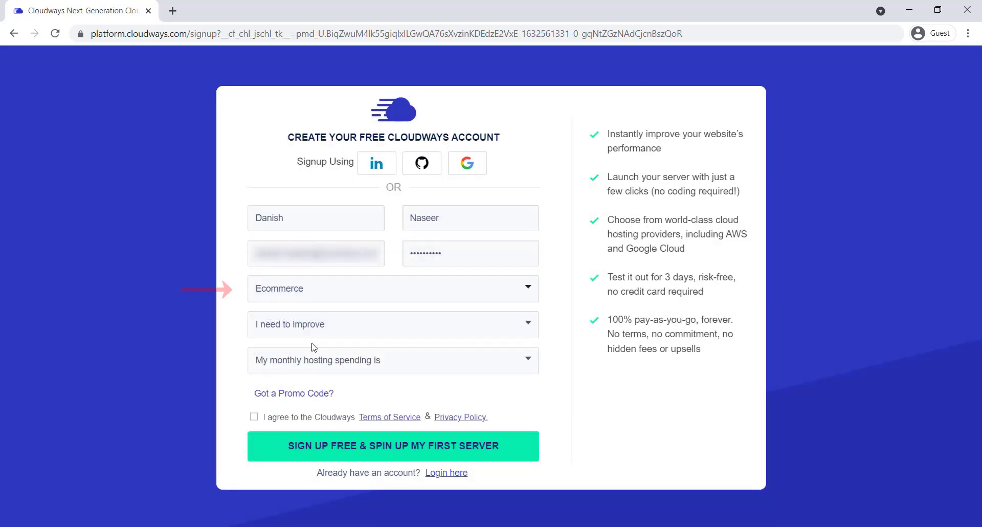
left_click(393, 323)
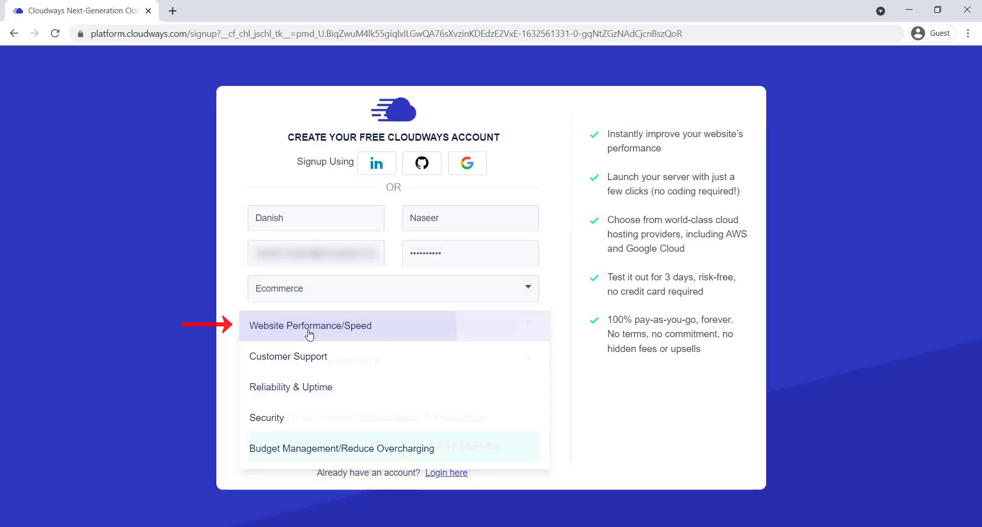
left_click(310, 325)
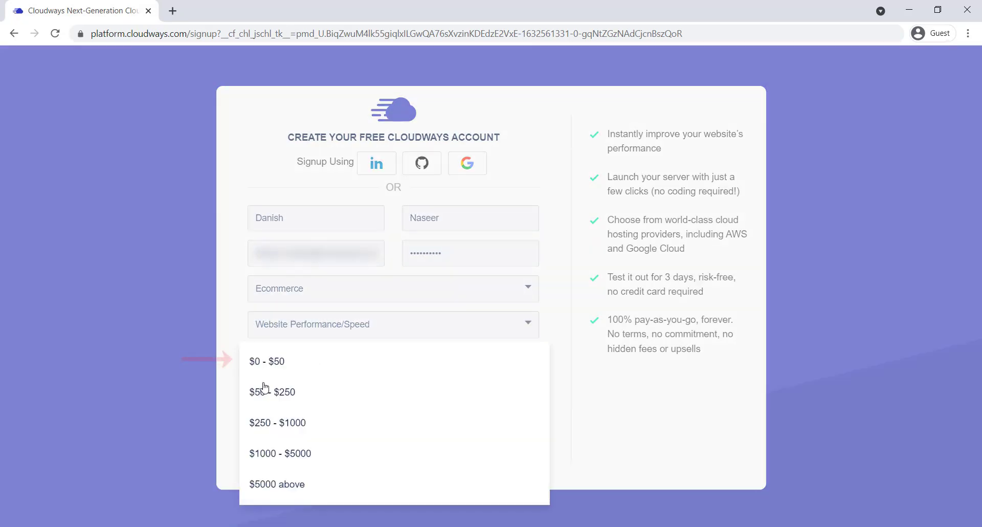
left_click(267, 360)
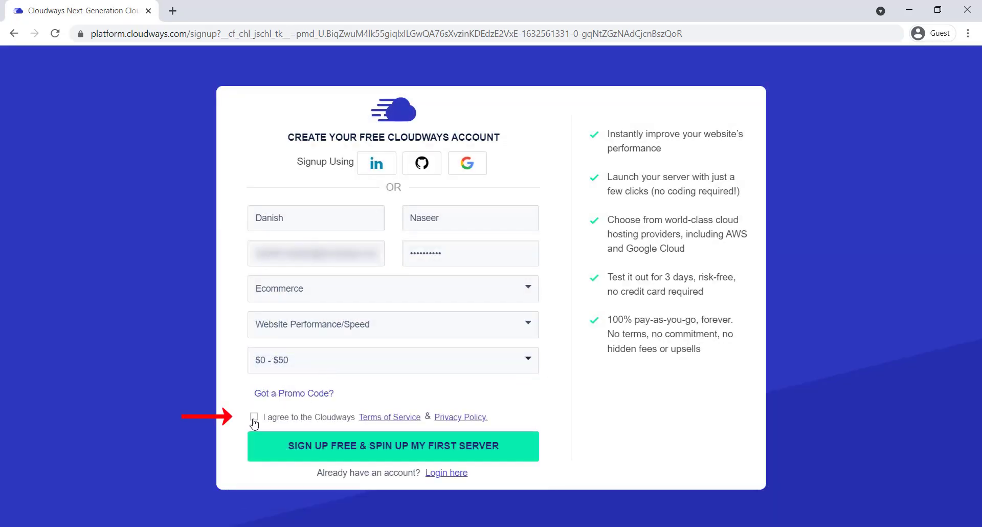
left_click(393, 445)
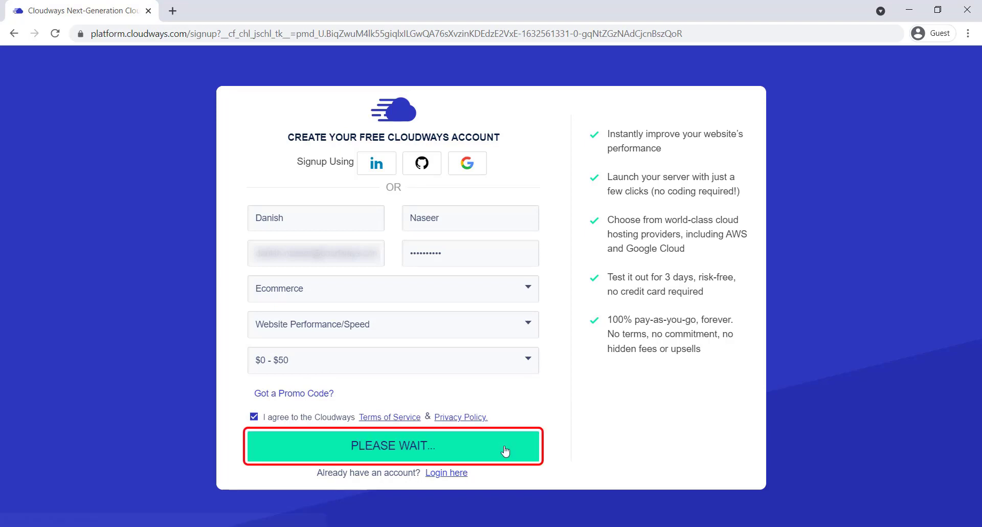
left_click(393, 445)
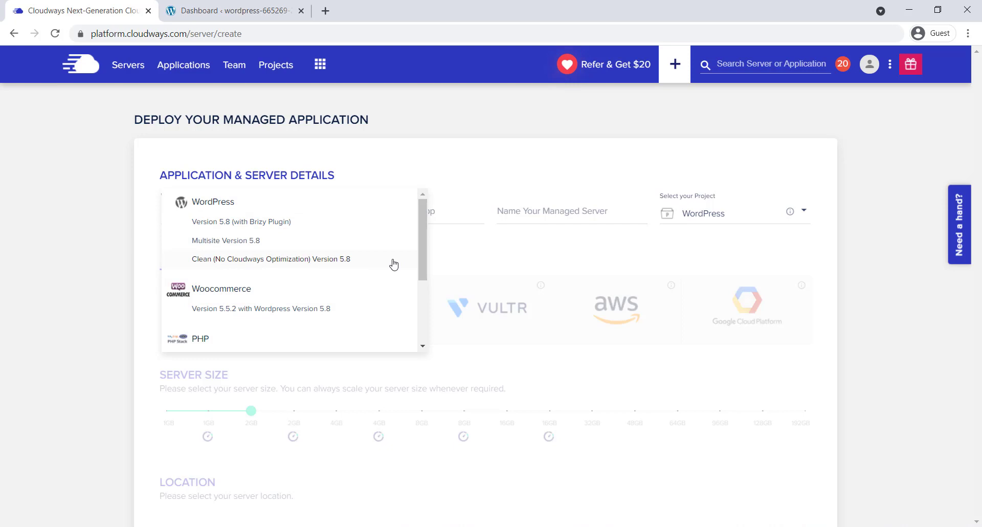
mouse_move(337, 264)
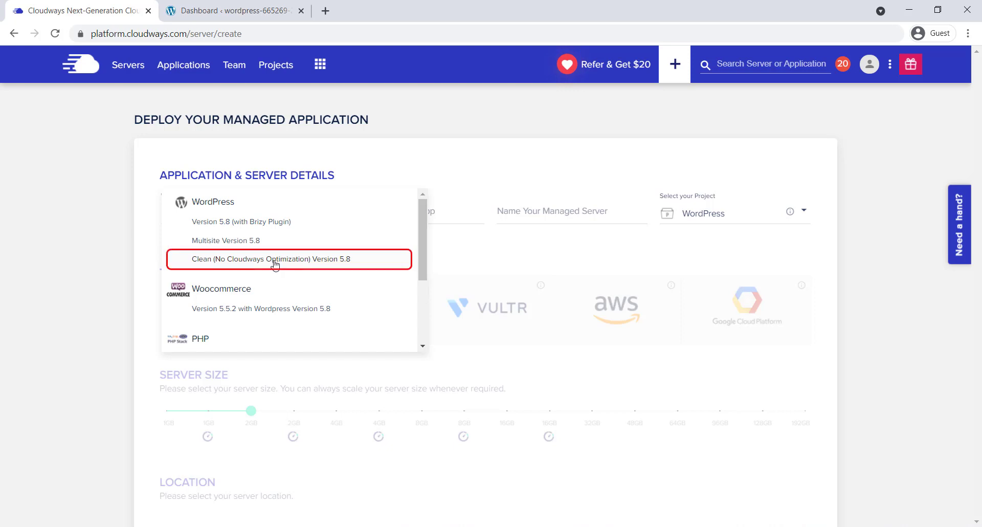
Pick Clean WordPress 5.8, name the app 'My WordPress Site', and start the server name
left_click(271, 258)
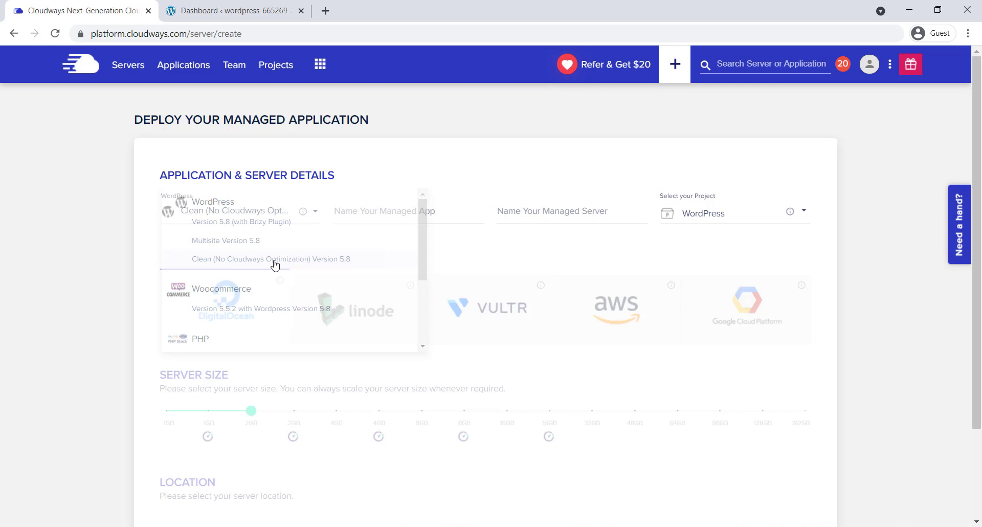
left_click(270, 259)
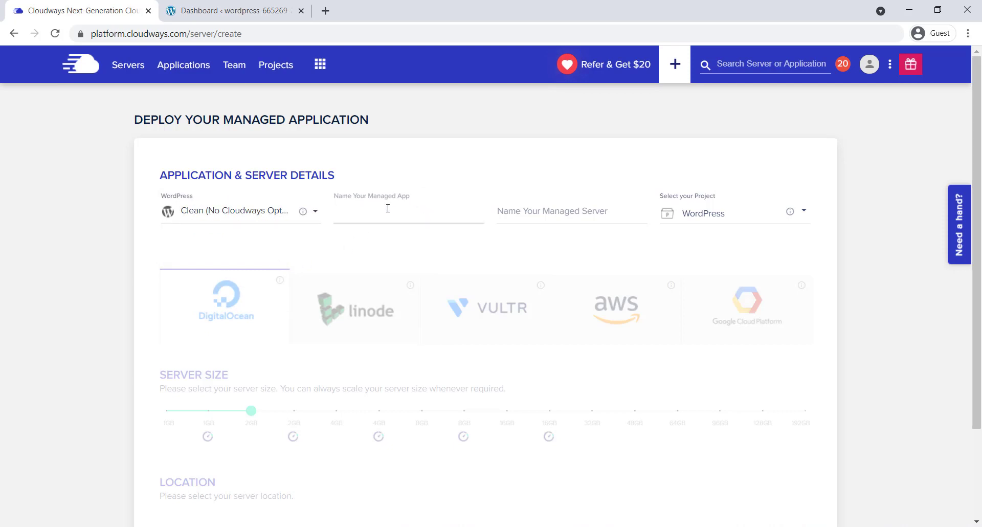
type("My")
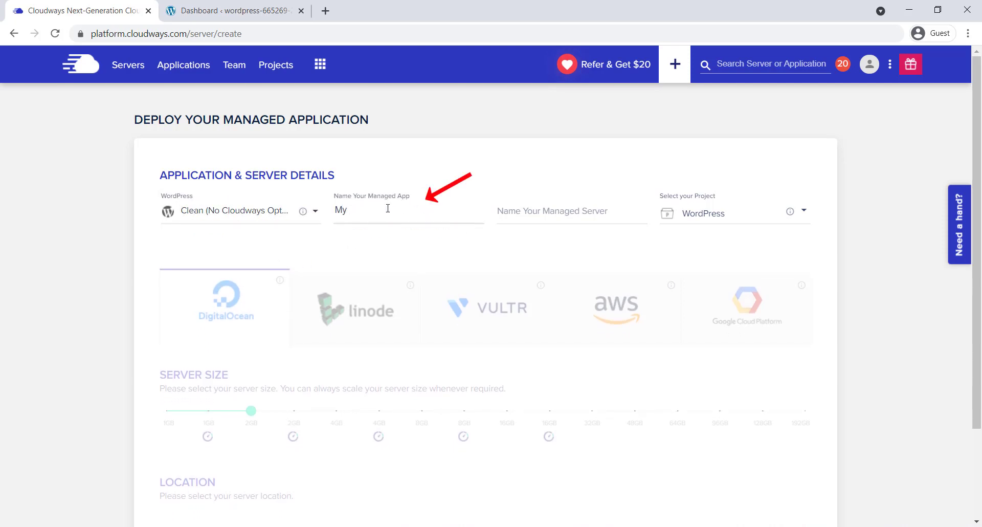
type("WordPress")
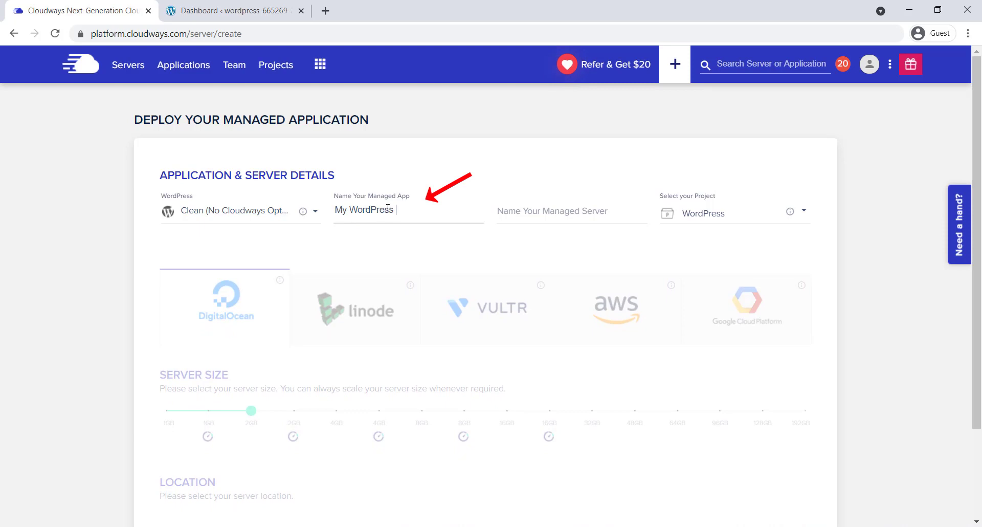
type("Site")
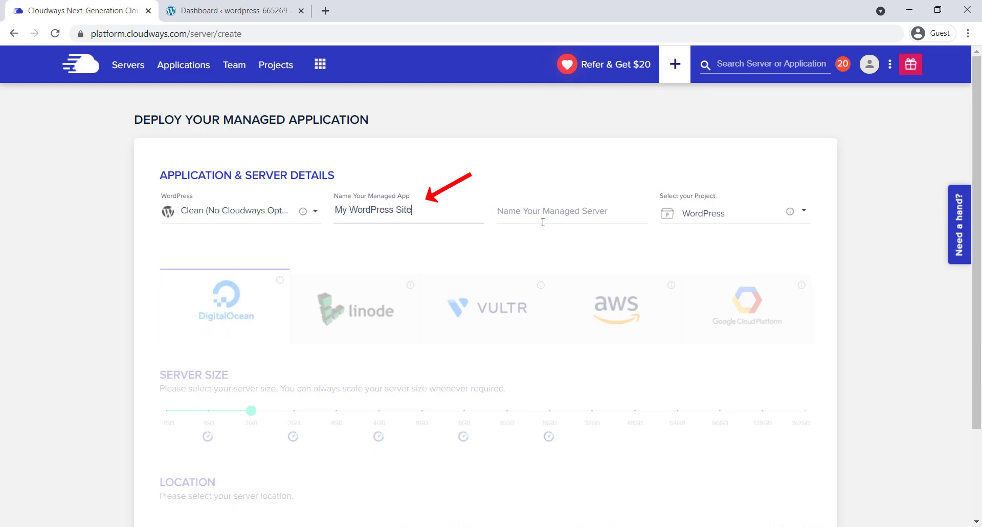
type("WordPress Server")
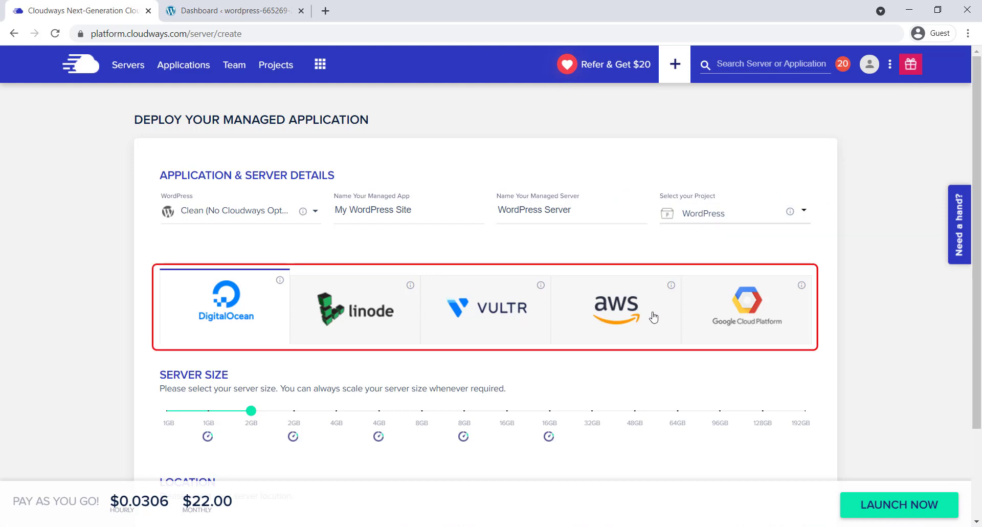
mouse_move(709, 318)
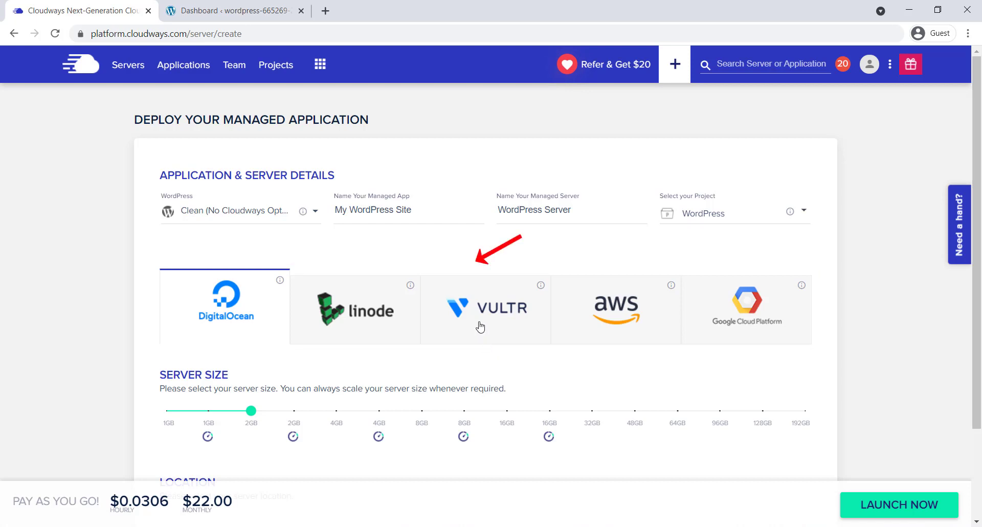
Choose Vultr and switch the server size to High Frequency 4GB
left_click(485, 307)
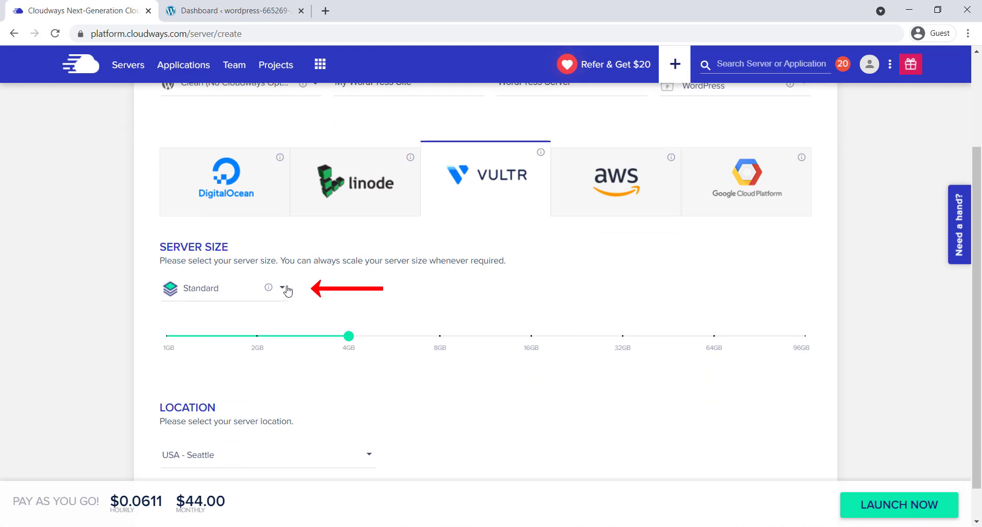
left_click(283, 287)
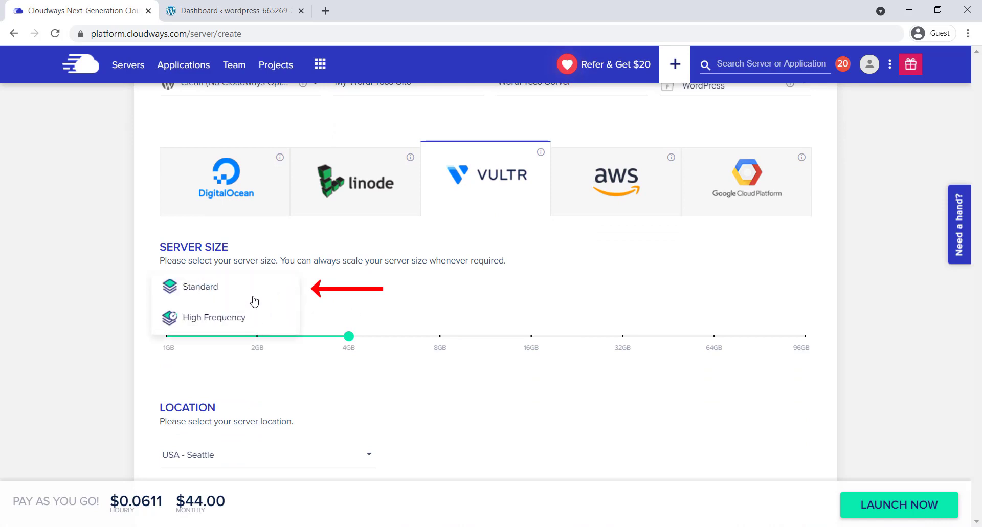
left_click(201, 286)
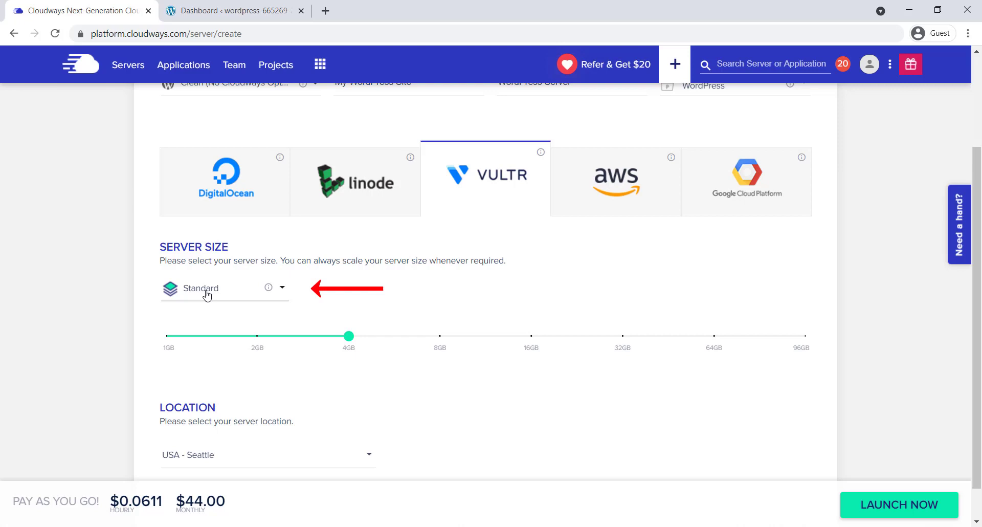
left_click(214, 288)
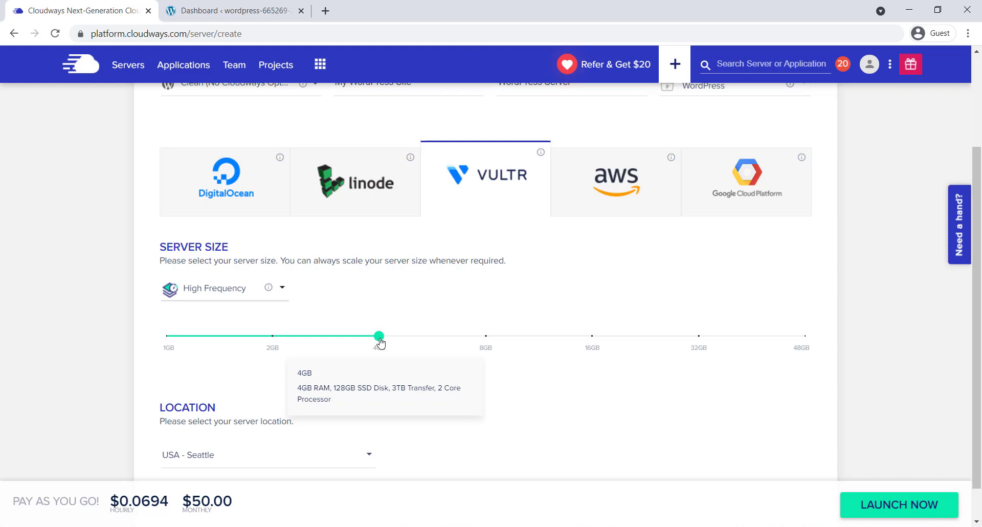
mouse_move(576, 387)
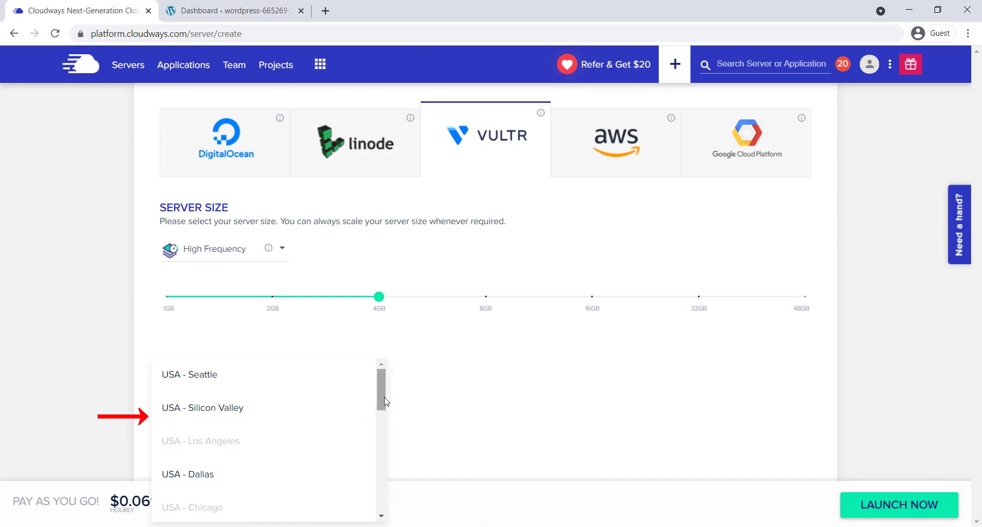
Keep USA - Seattle as the server location and launch the server
scroll("down", 3)
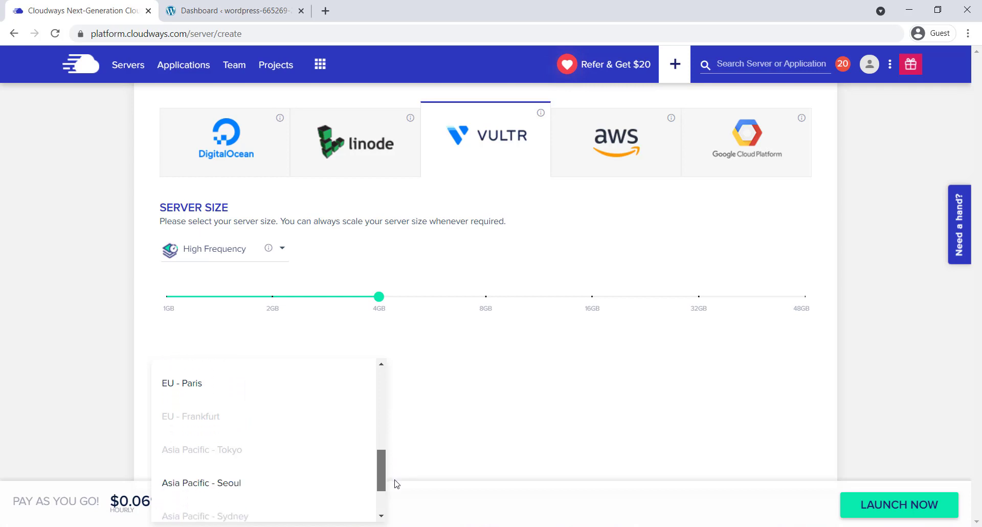
scroll("down", 3)
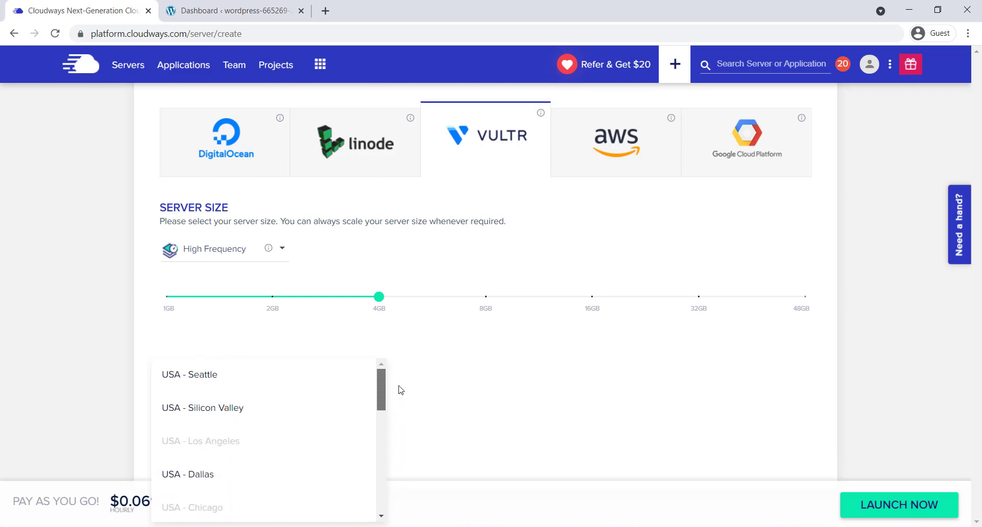
left_click(189, 375)
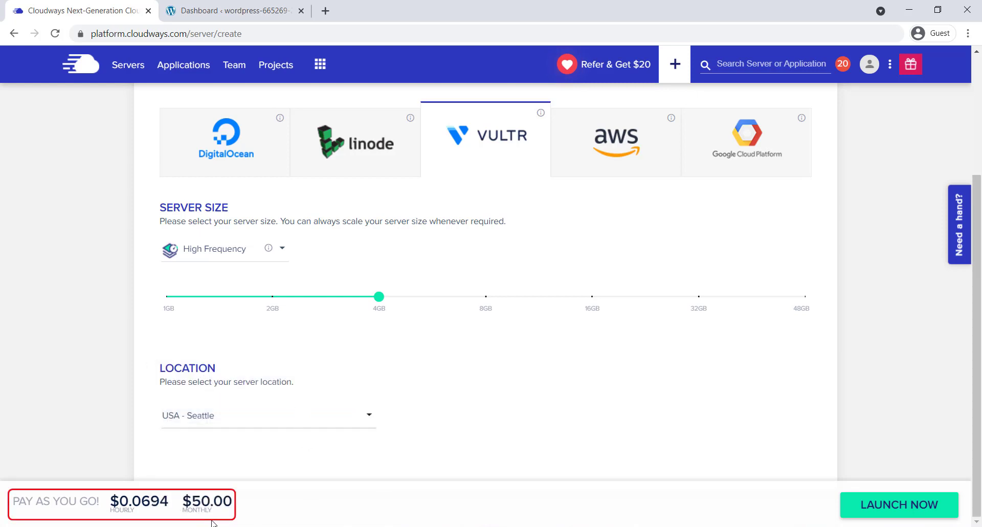
mouse_move(209, 523)
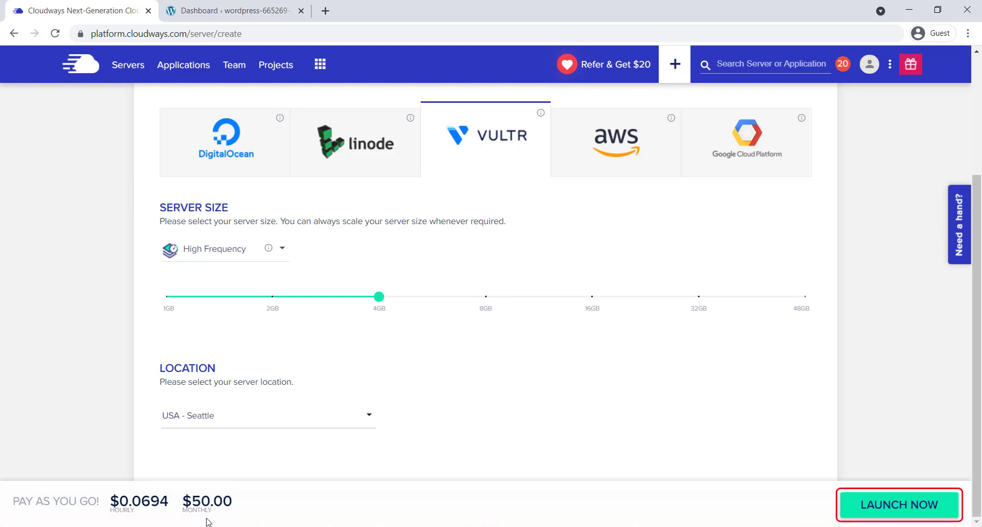
mouse_move(900, 504)
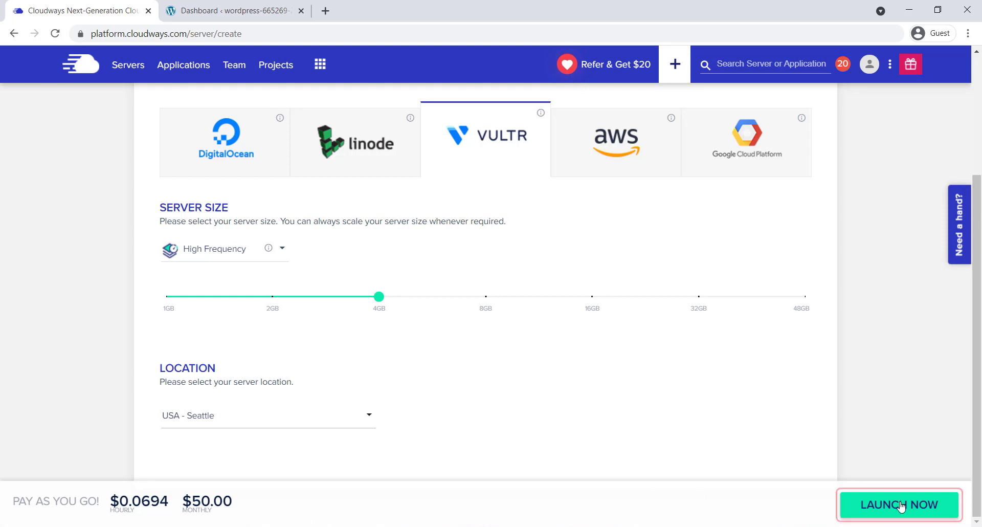
left_click(899, 505)
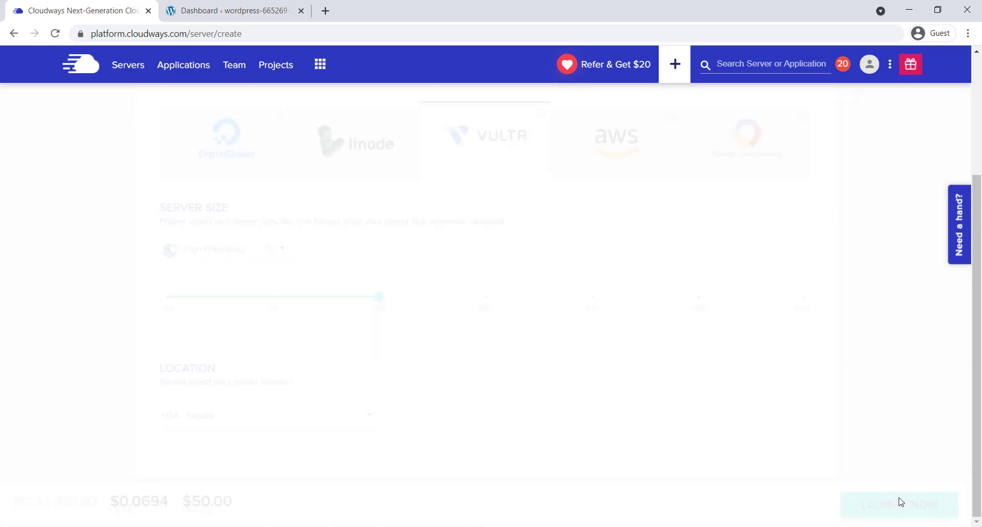
left_click(899, 504)
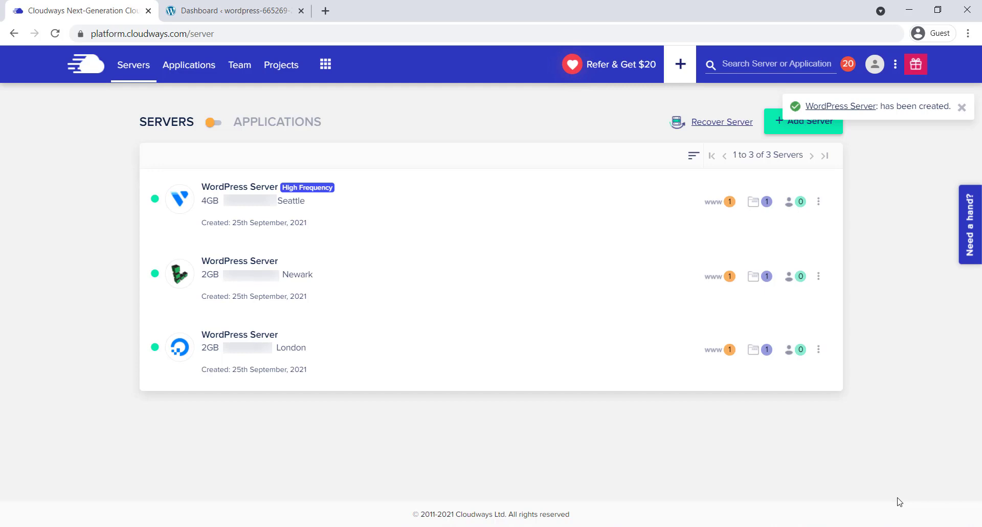
mouse_move(723, 209)
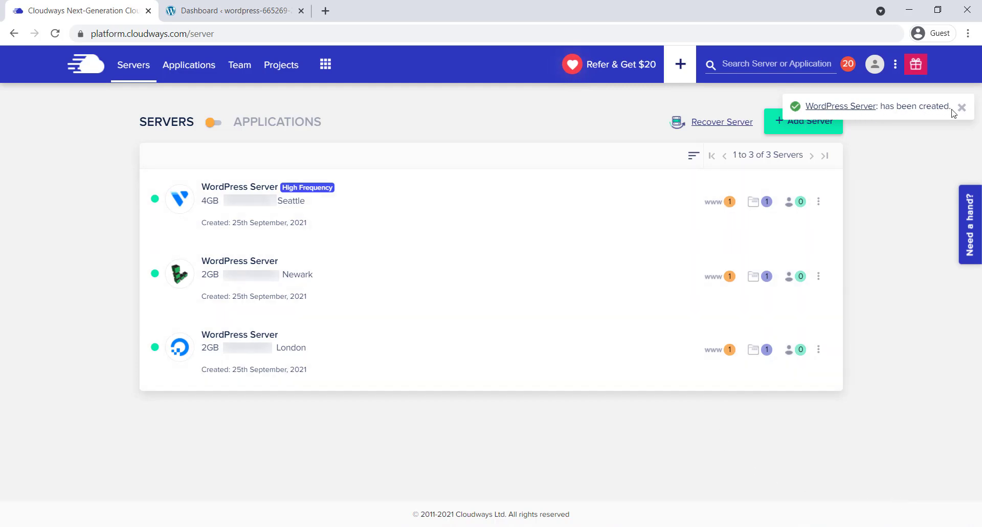
mouse_move(935, 176)
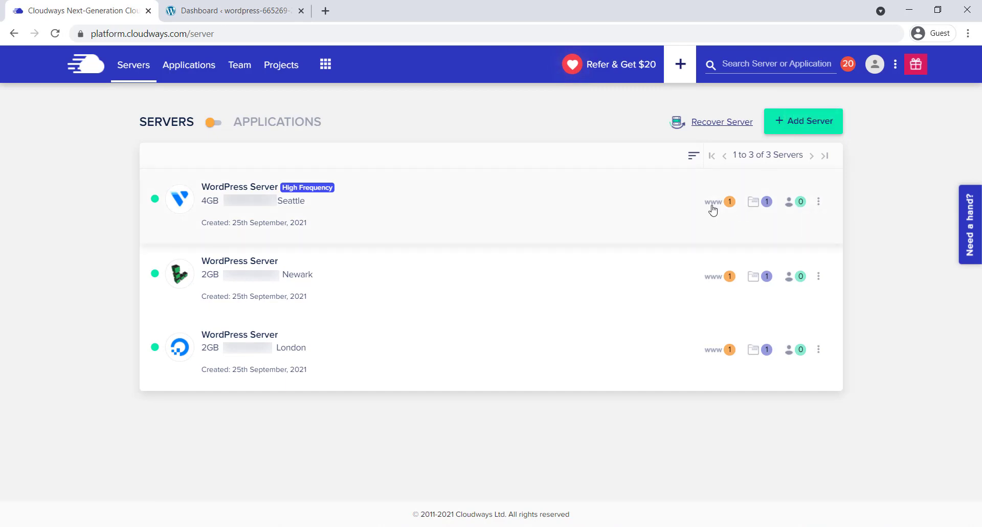
Open My WordPress Site from the new Vultr server's application list
left_click(713, 201)
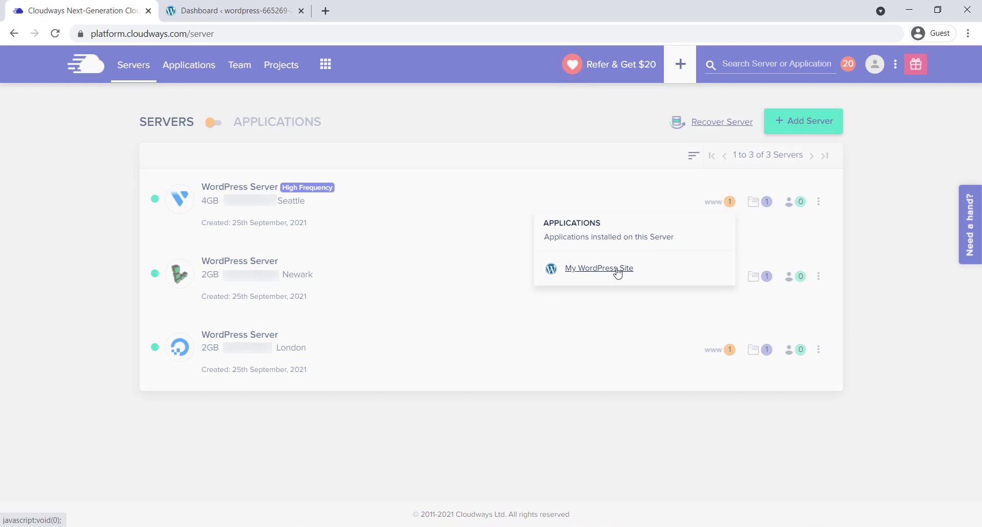
left_click(597, 267)
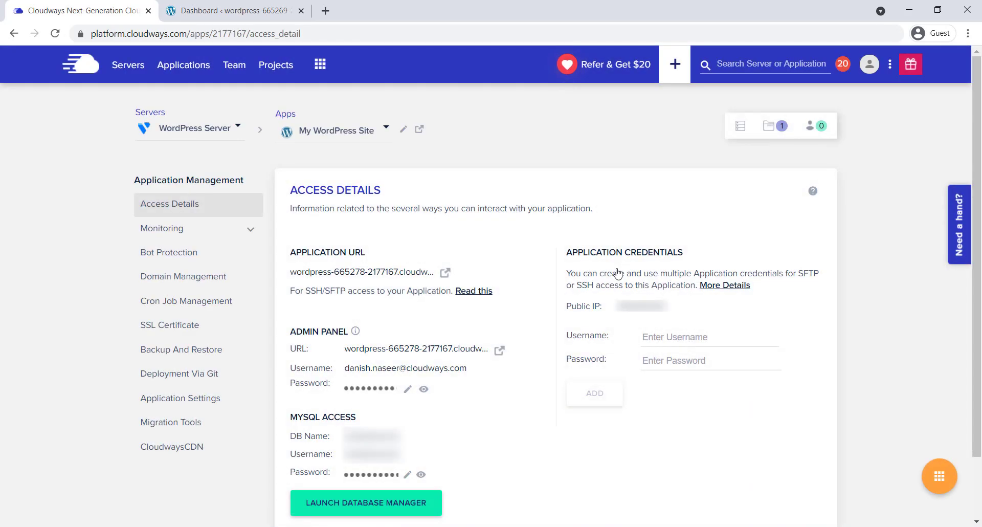
mouse_move(247, 187)
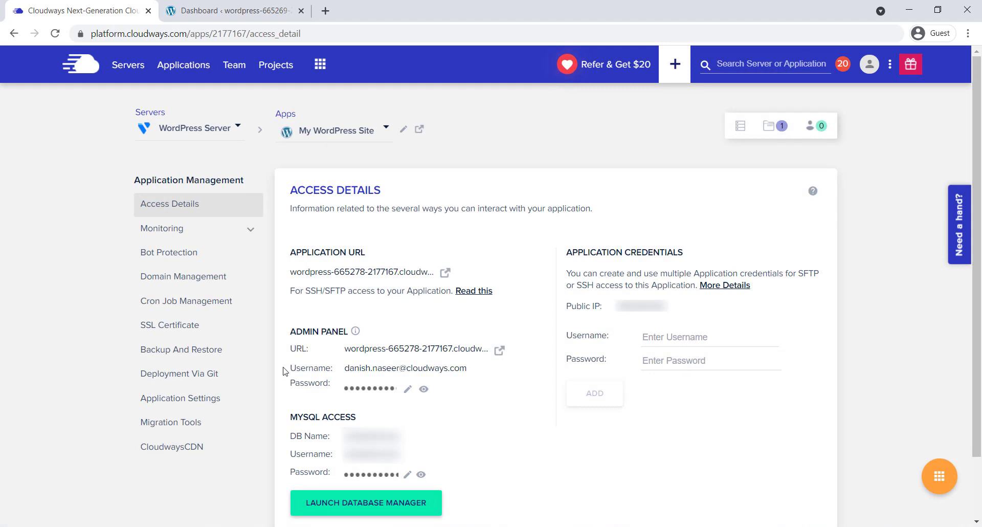
mouse_move(288, 380)
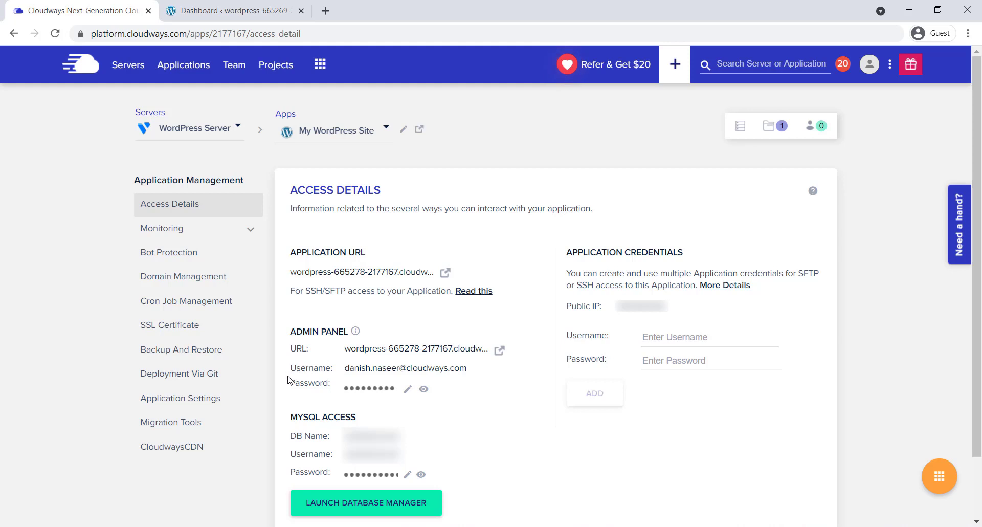
mouse_move(511, 357)
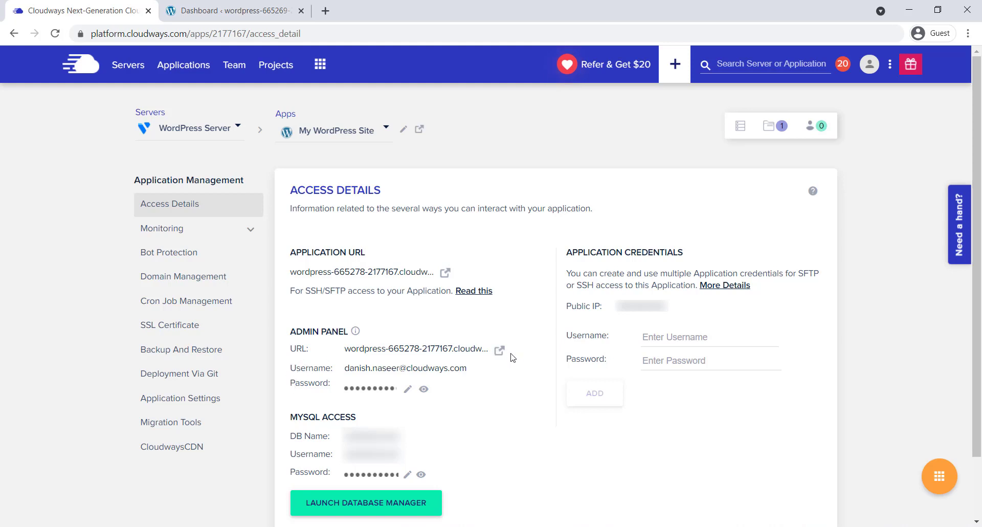
mouse_move(499, 350)
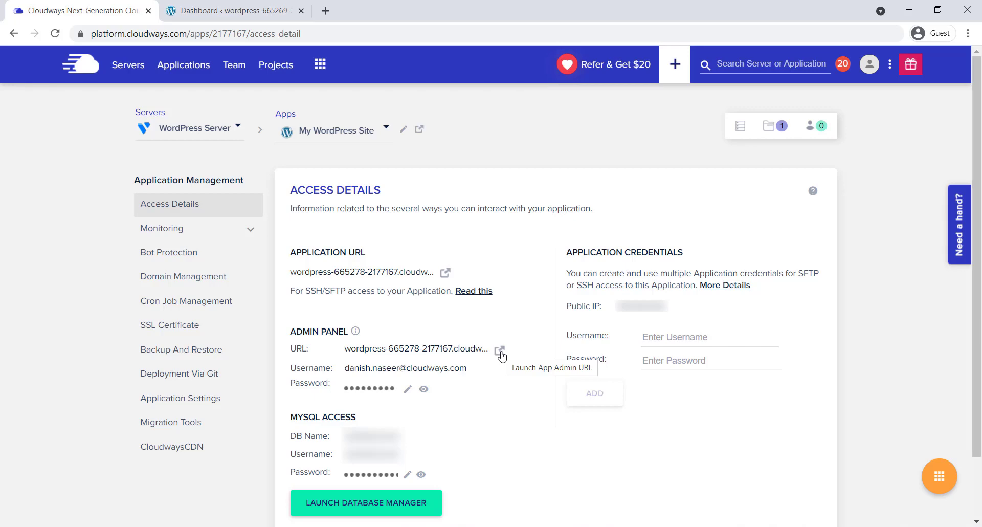
Launch the Admin Panel URL to reach the WordPress login page
left_click(500, 351)
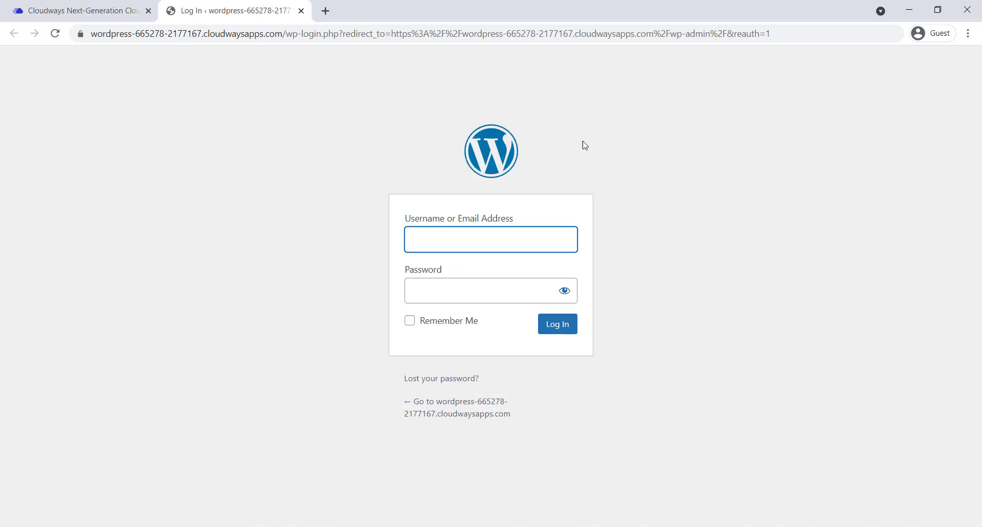
mouse_move(464, 95)
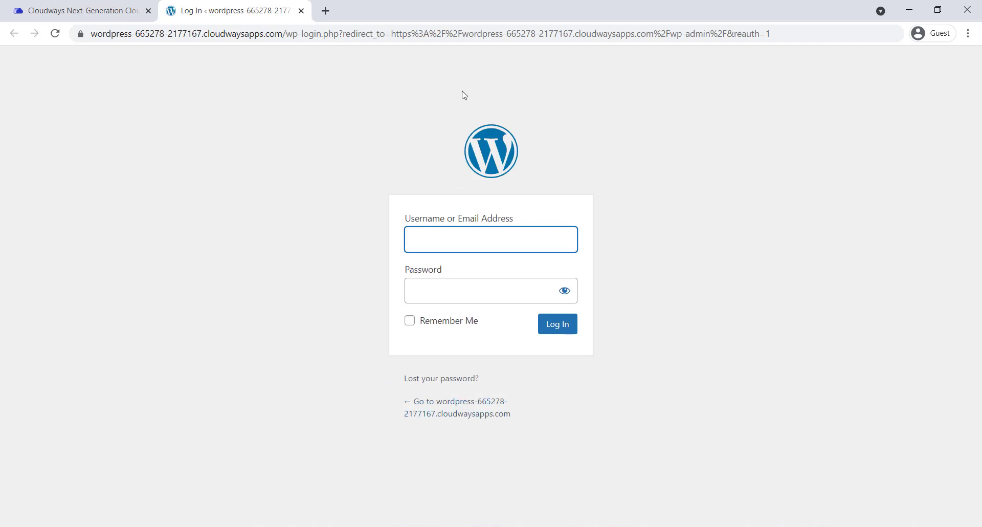
Copy the admin username from Access Details into the WordPress login form
left_click(72, 11)
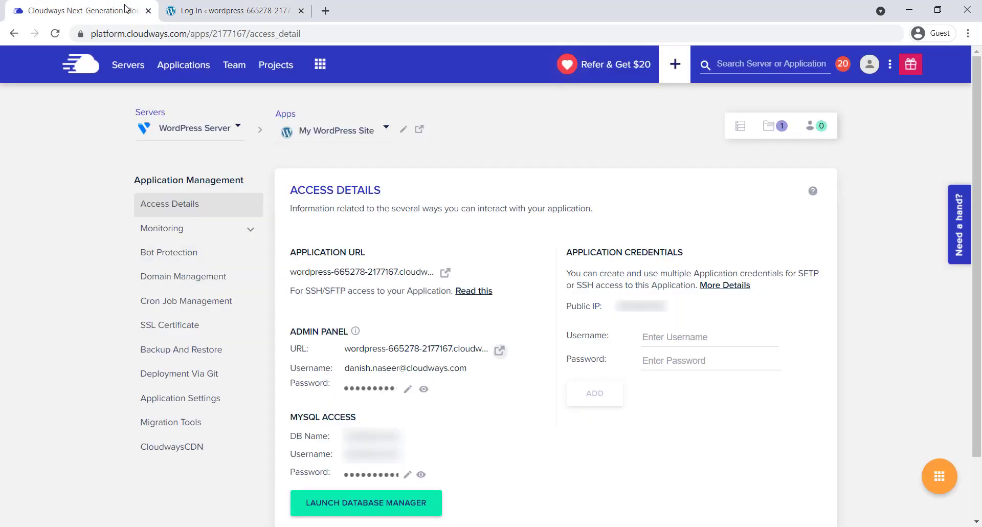
left_click(405, 368)
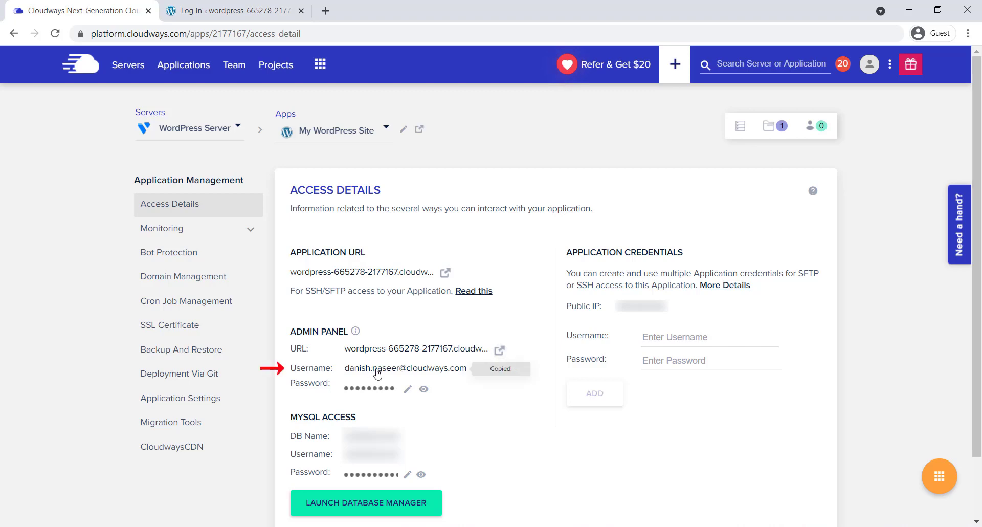
right_click(453, 239)
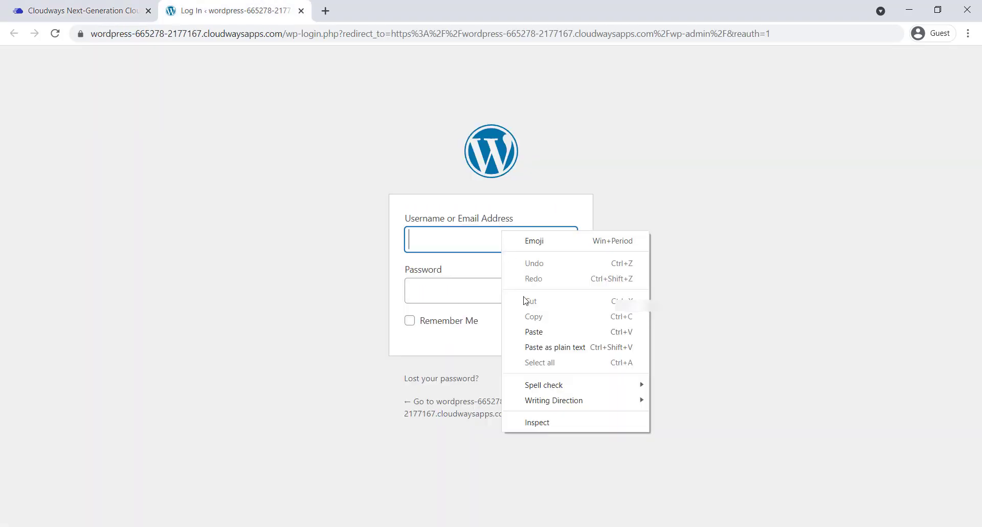
left_click(534, 331)
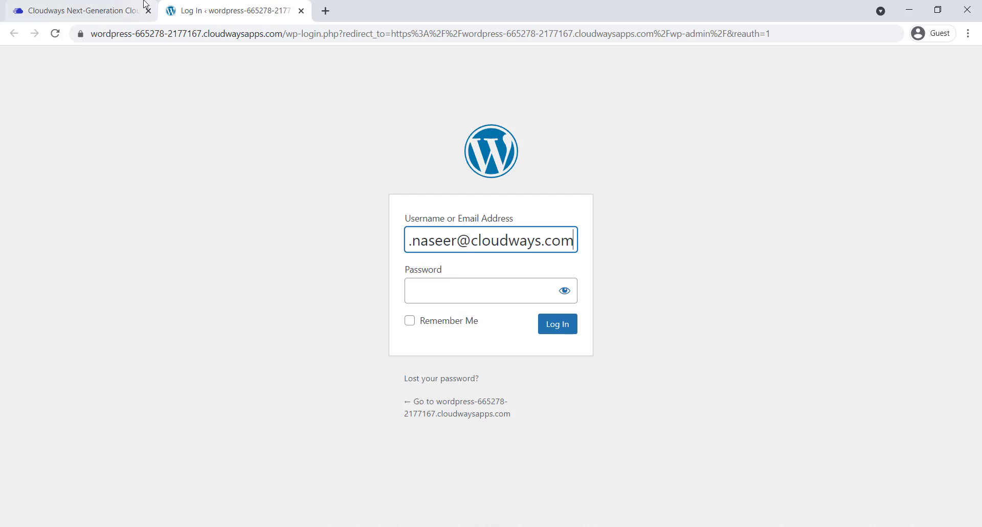
Paste the admin password into the login form and log in
left_click(76, 10)
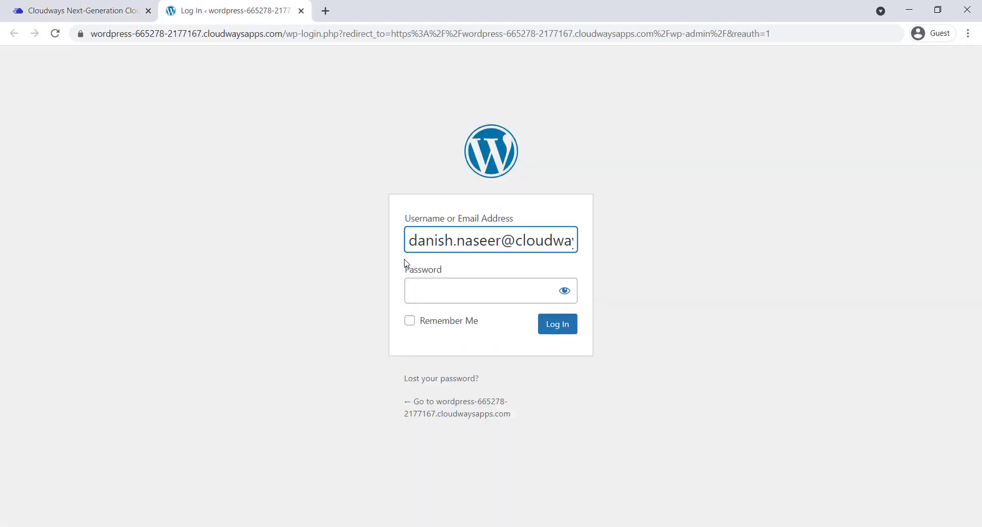
right_click(490, 290)
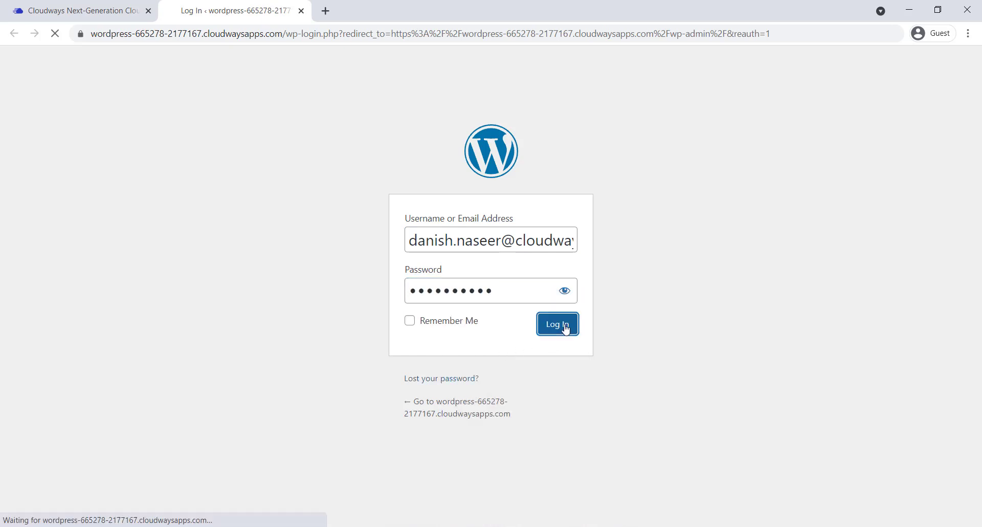
left_click(556, 323)
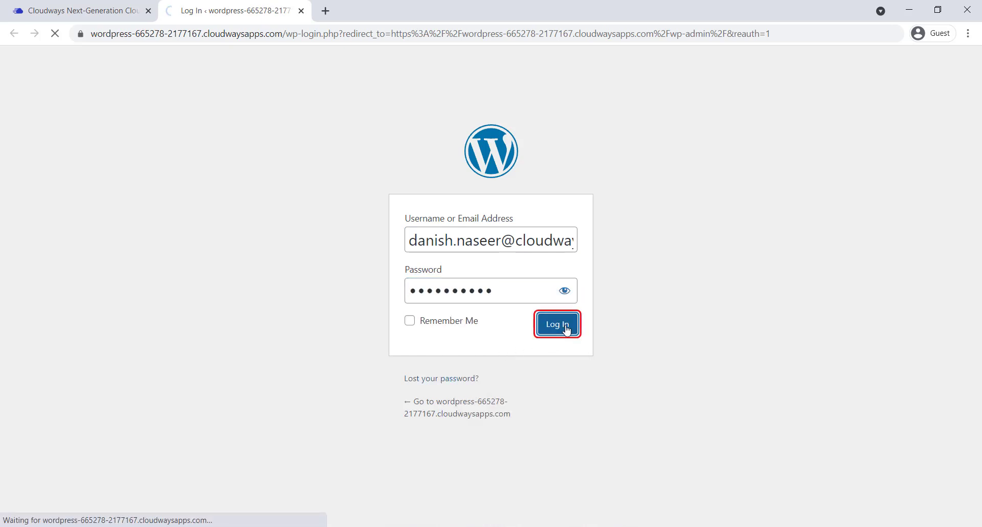
left_click(556, 324)
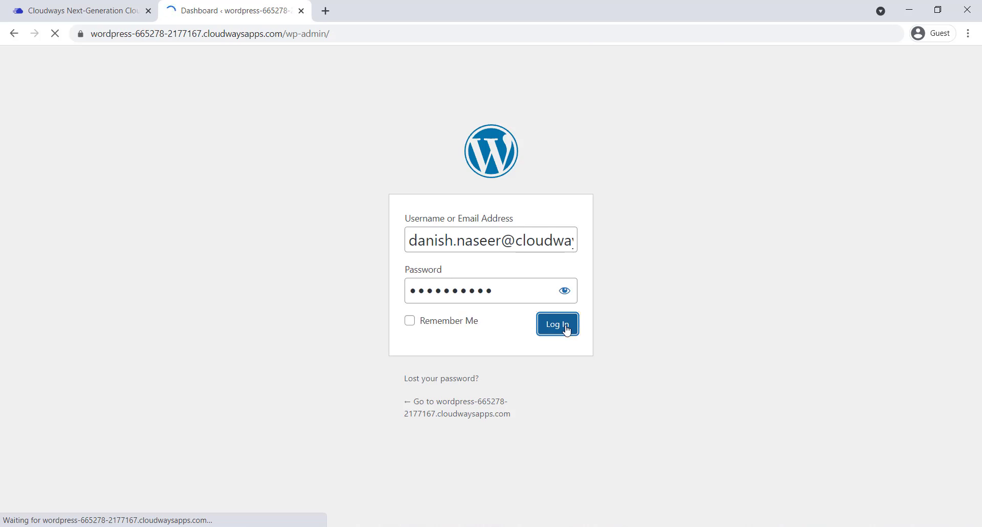
left_click(556, 323)
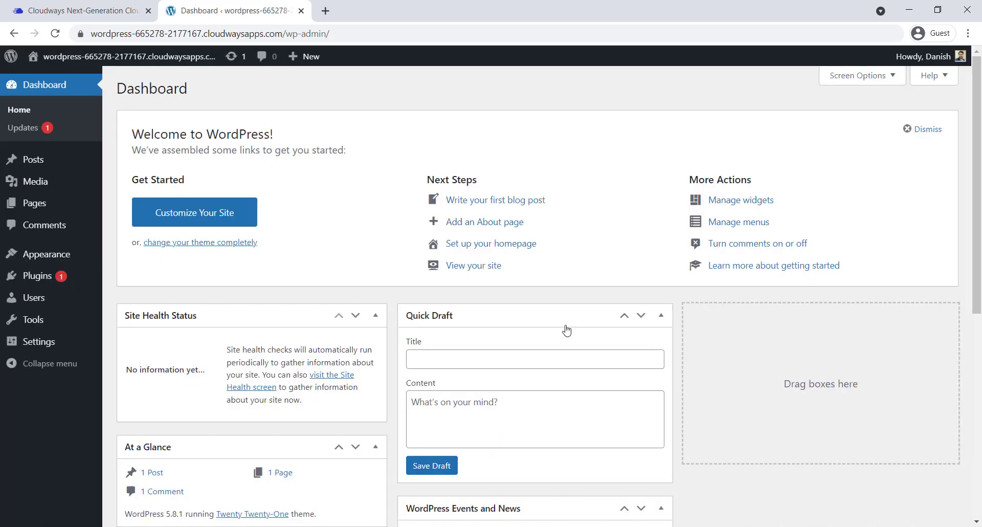